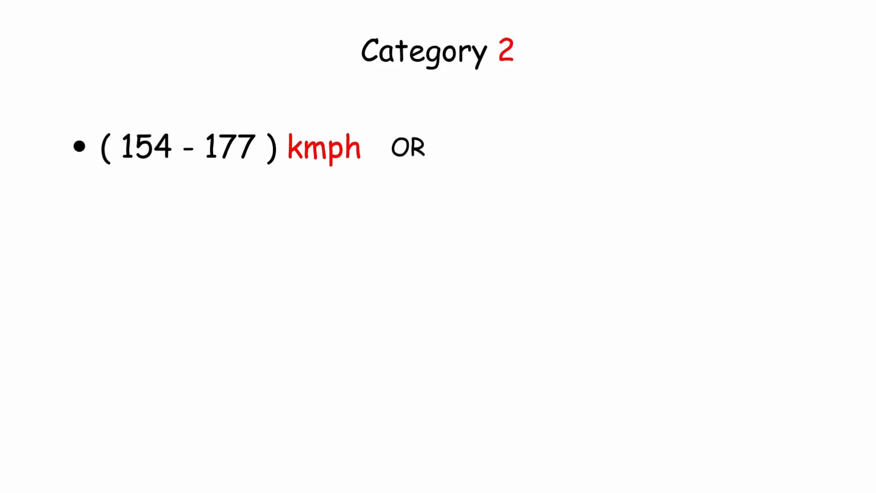
type("( 96 - 110 ) mph")
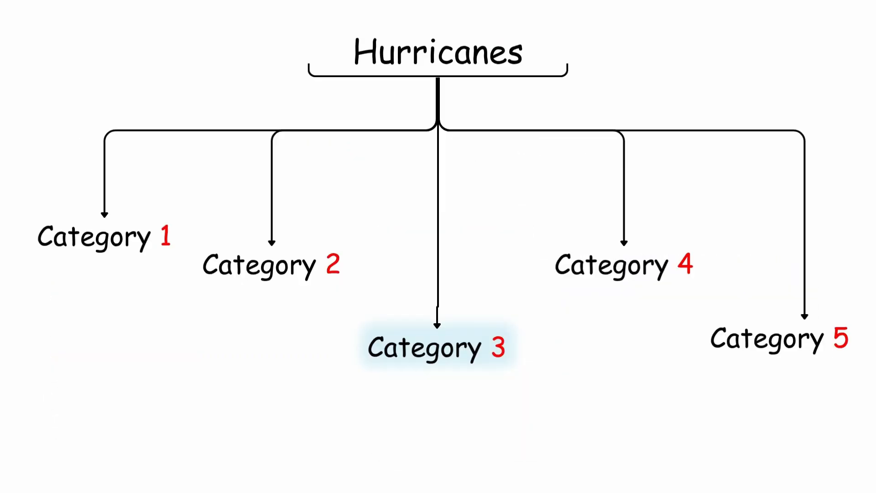
left_click(437, 345)
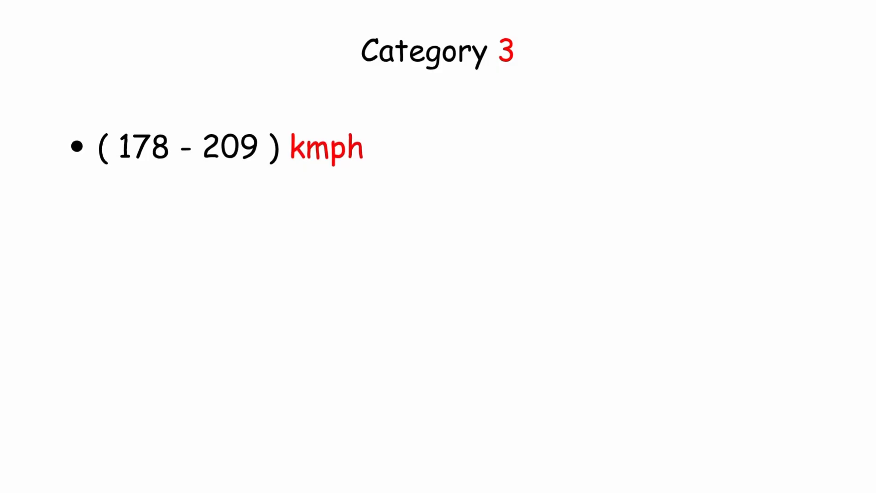
type("OR ( 111 - 130 ) mph")
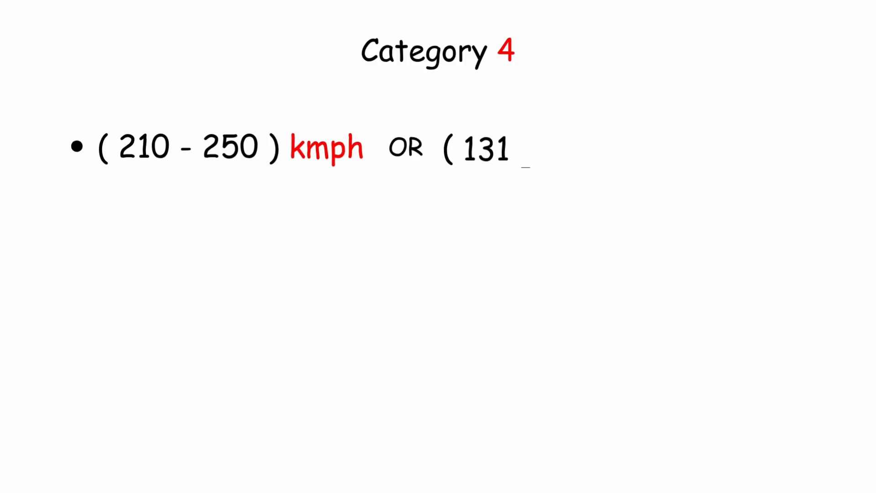
type("- 155 ) mph")
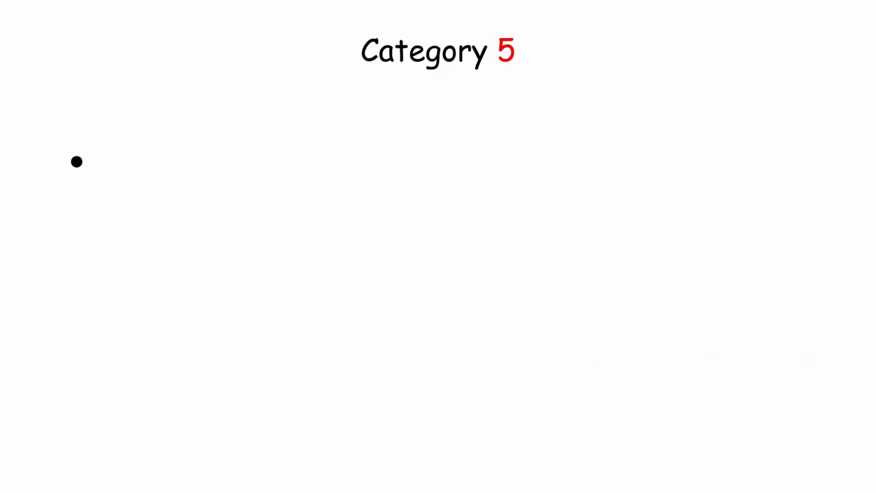
type("( 251 - 400 ) kmph")
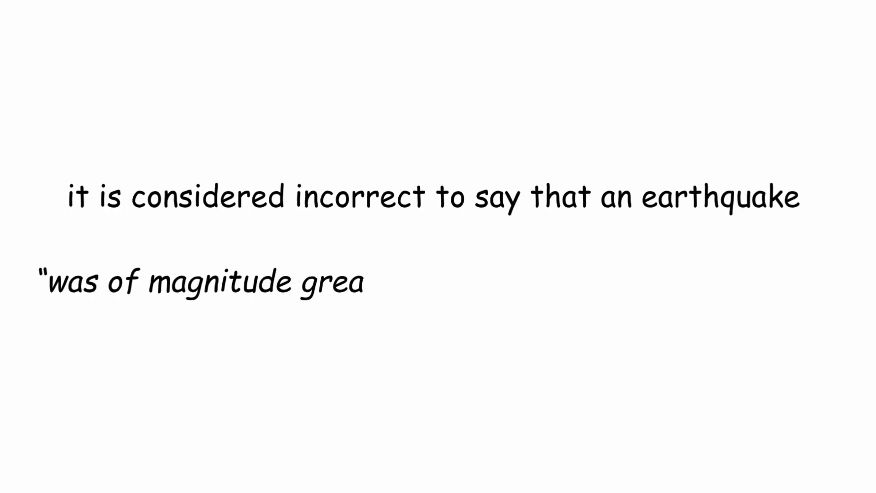
type("ter than 7.0 on the Richter scale\"")
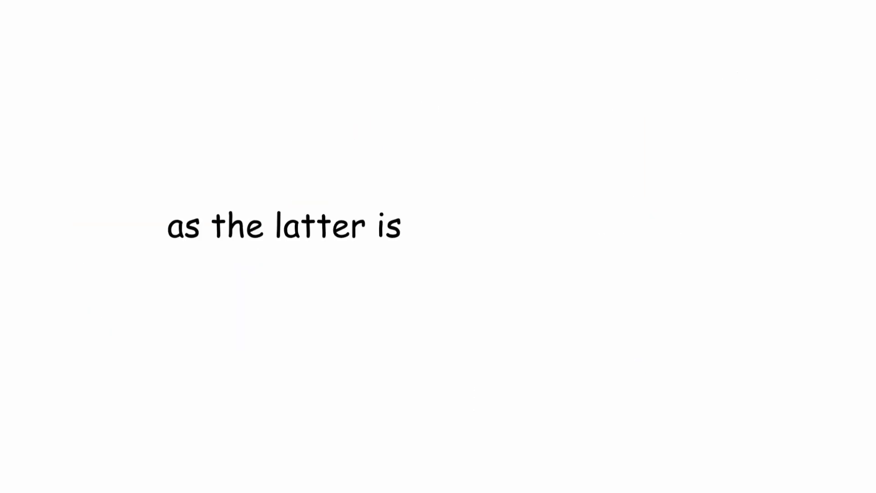
type("a scale that better discriminates extr")
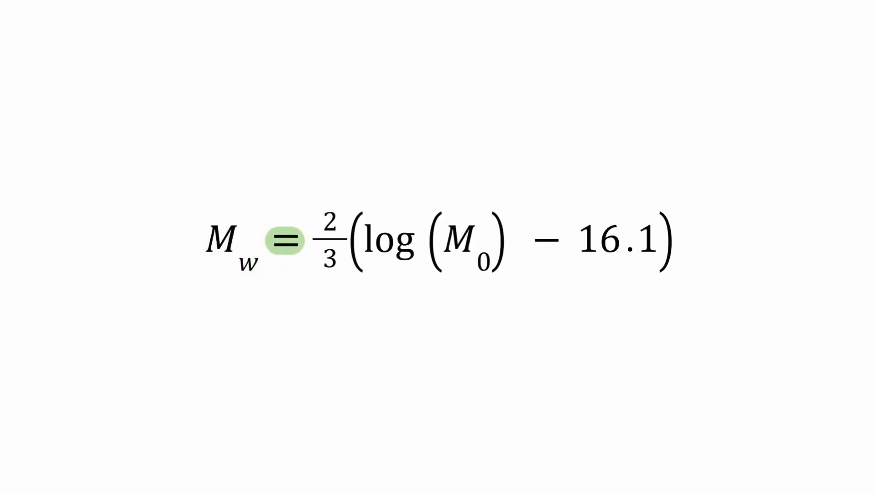
left_click(469, 245)
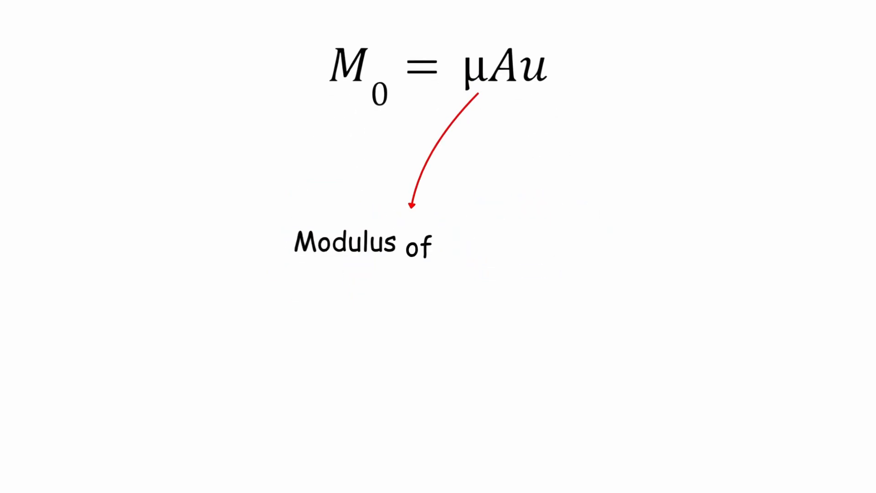
type("formation of the rocks involved in the earthquake")
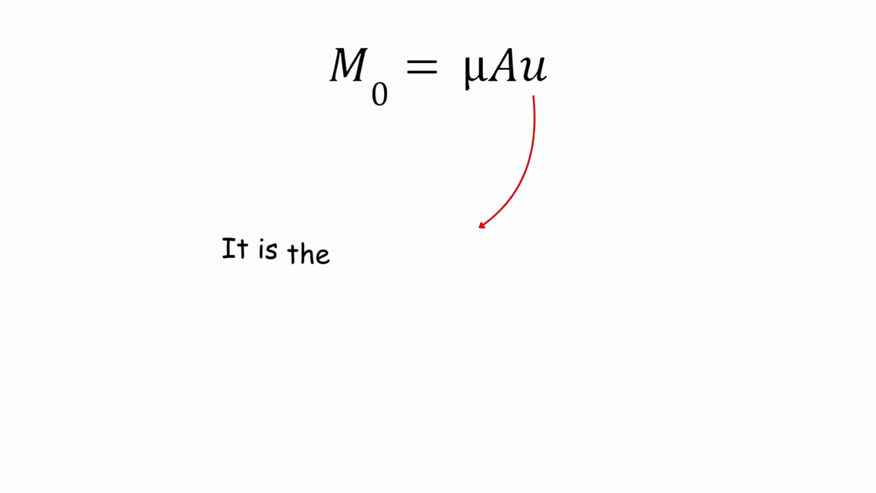
type("average displacement of A")
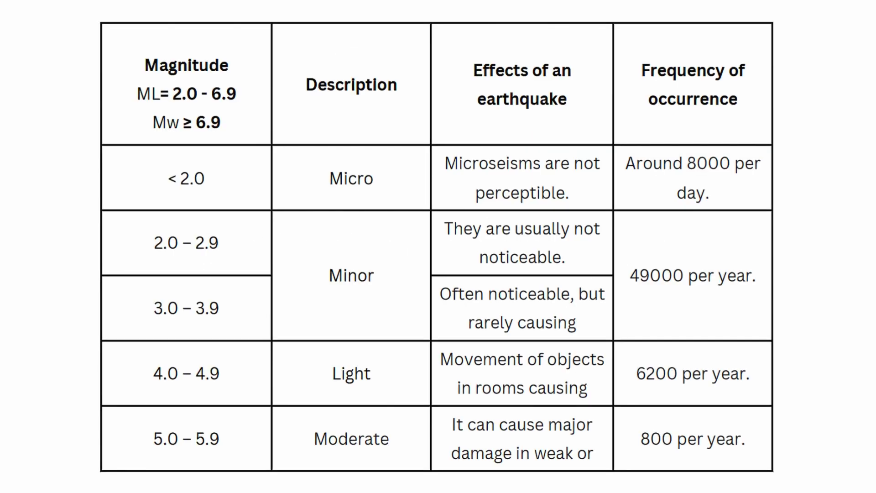
scroll("down", 3)
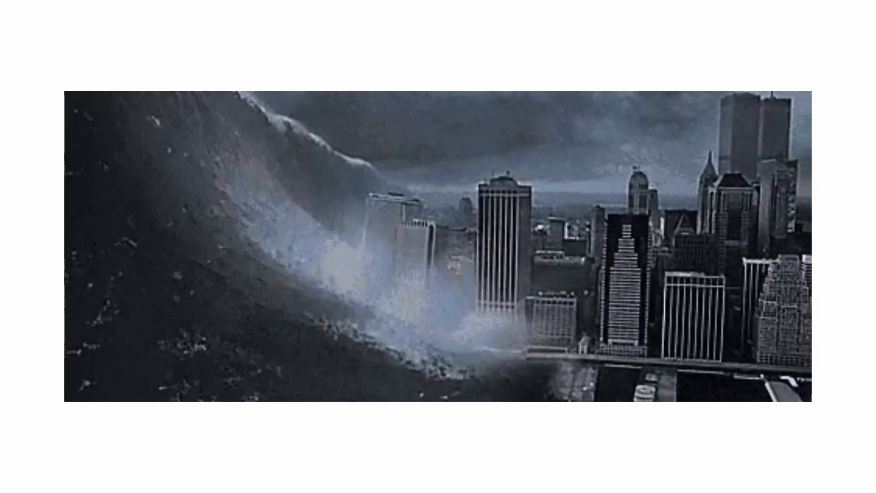
left_click_drag(67, 245, 154, 245)
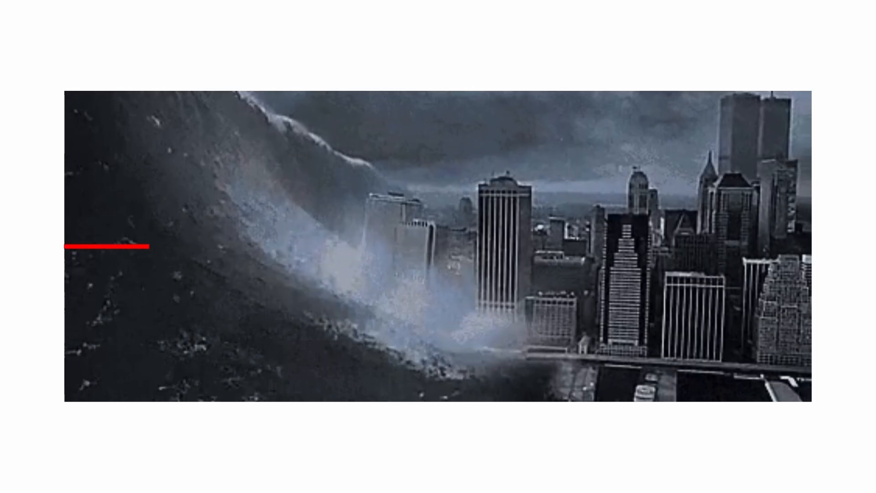
left_click_drag(151, 245, 470, 246)
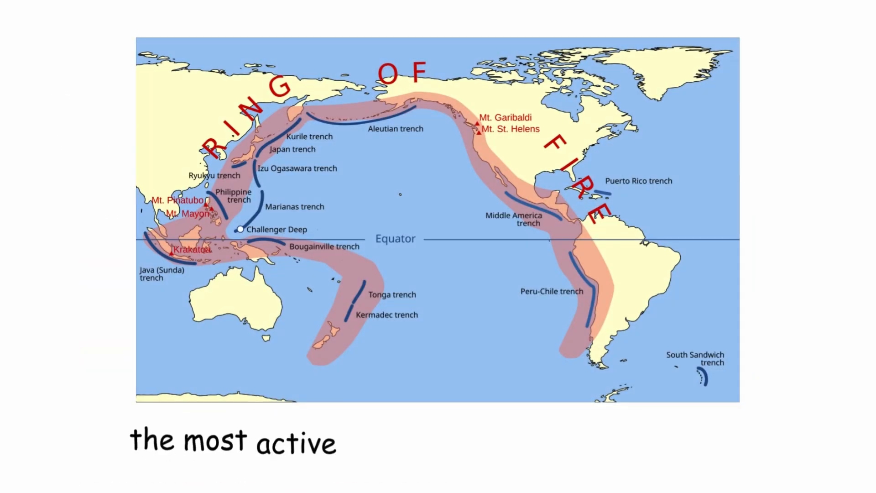
type("earthquake zone on the planet")
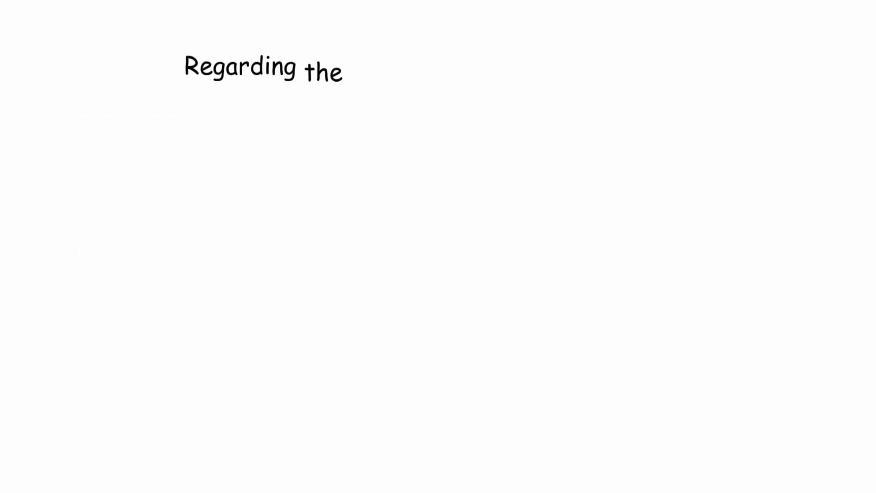
type("height of the waves, we have :")
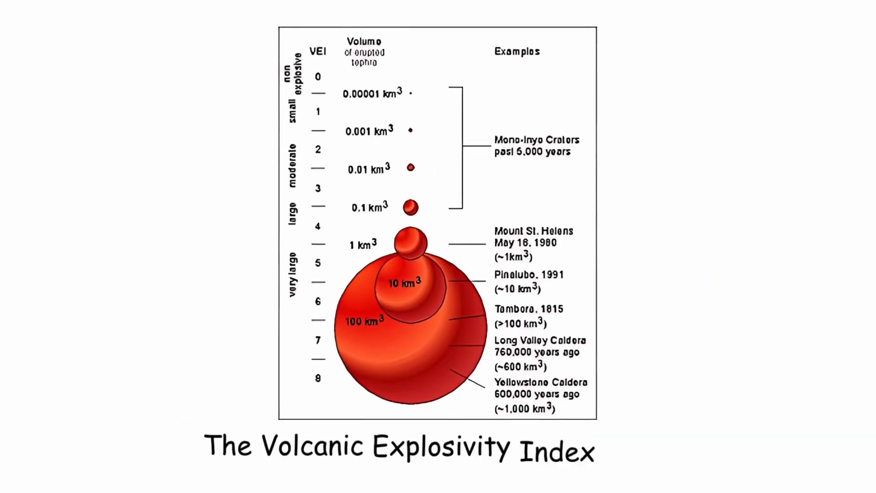
type("(VEI)")
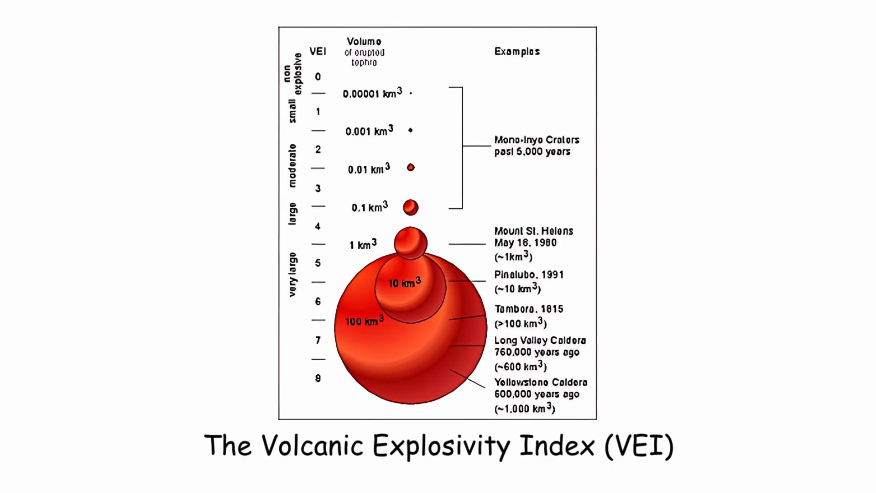